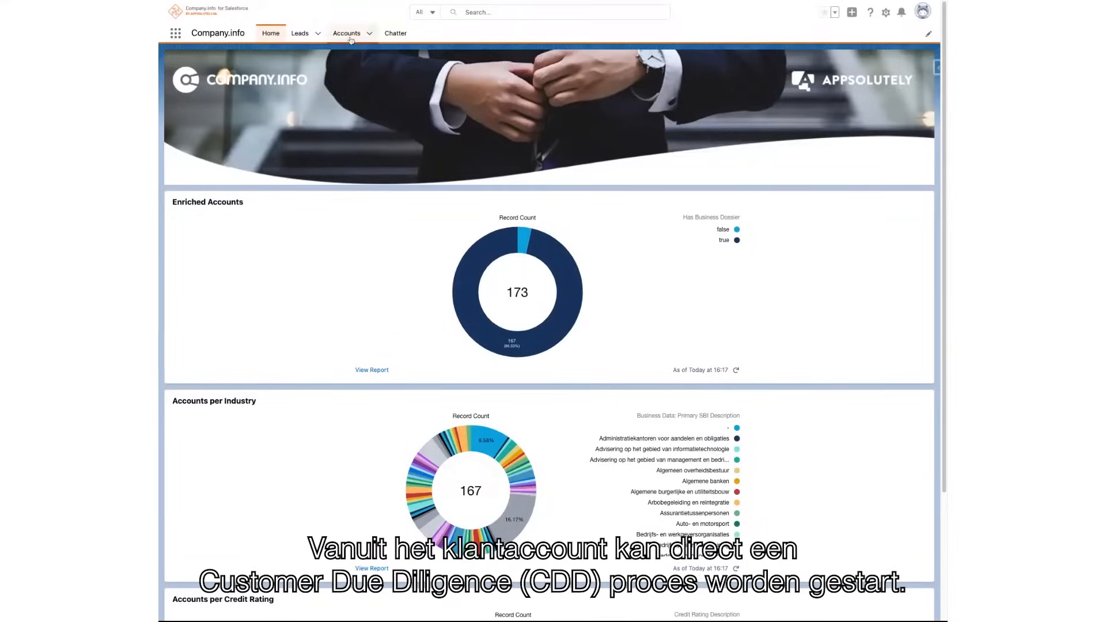
Show the Fraude B.V. account record with its Business Data dossier from the Accounts list
click(347, 34)
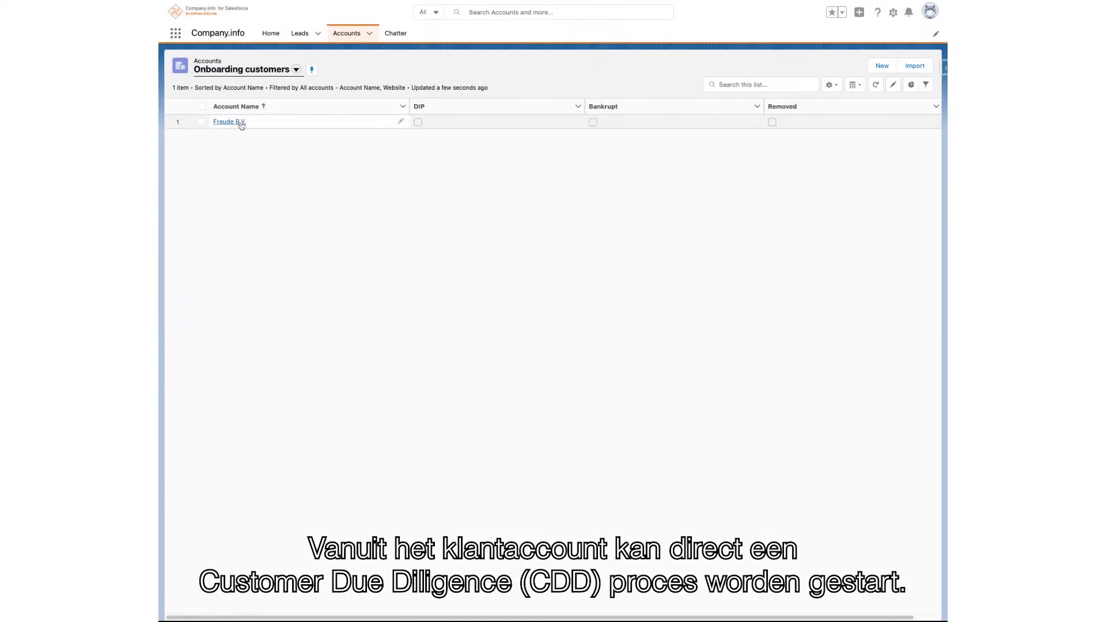
click(228, 121)
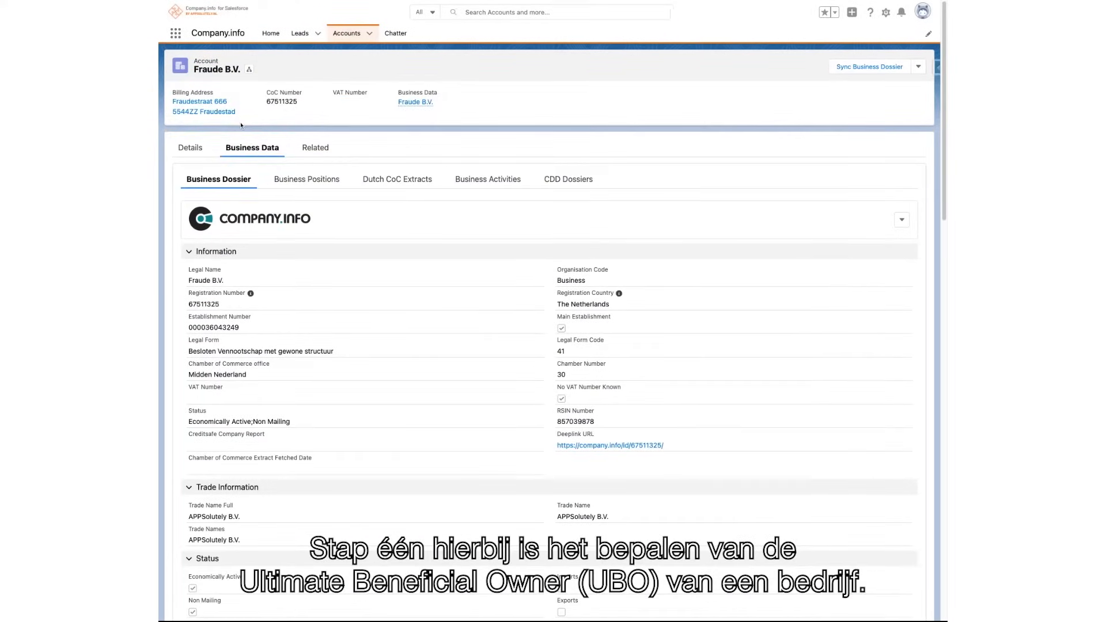
mouse_move(275, 197)
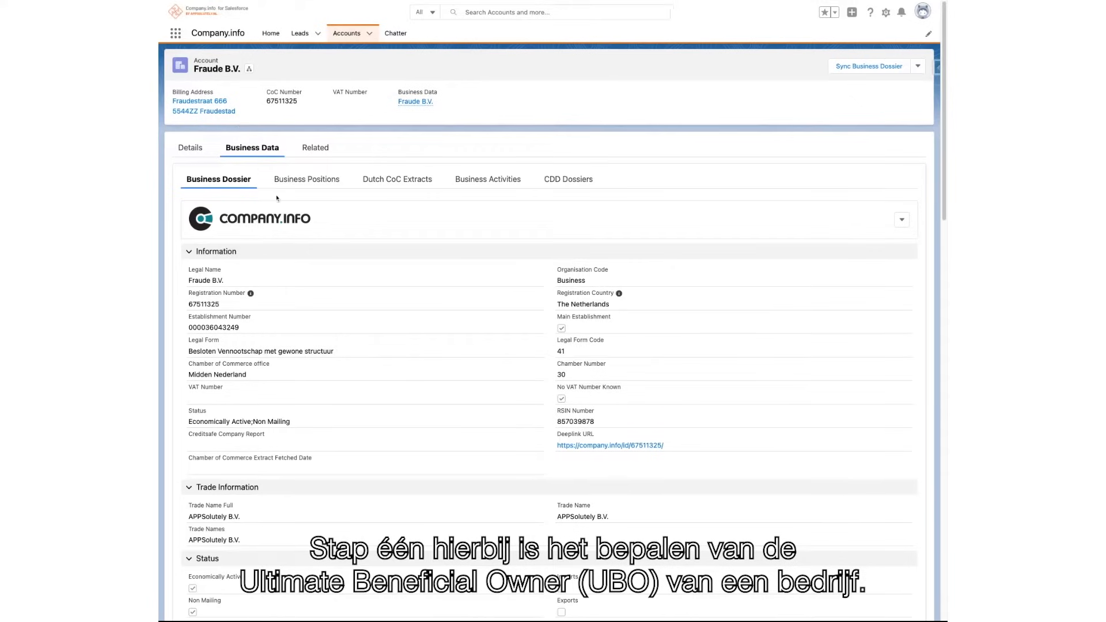
Run Start CDD from the dossier actions and confirm, creating a CDD dossier with UBO suspects
click(901, 219)
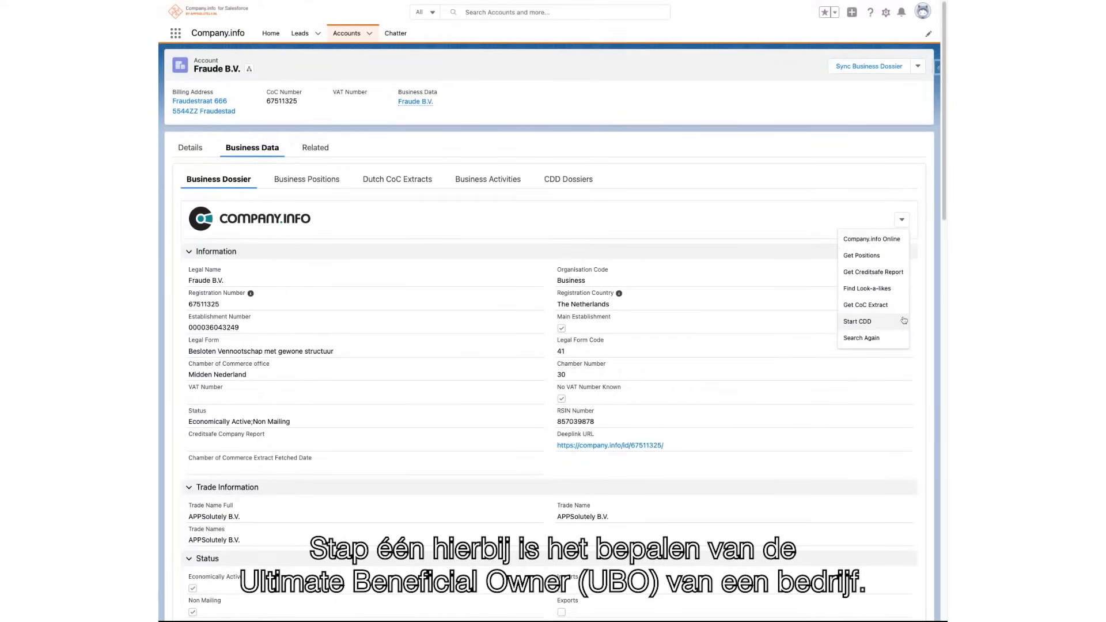
click(857, 321)
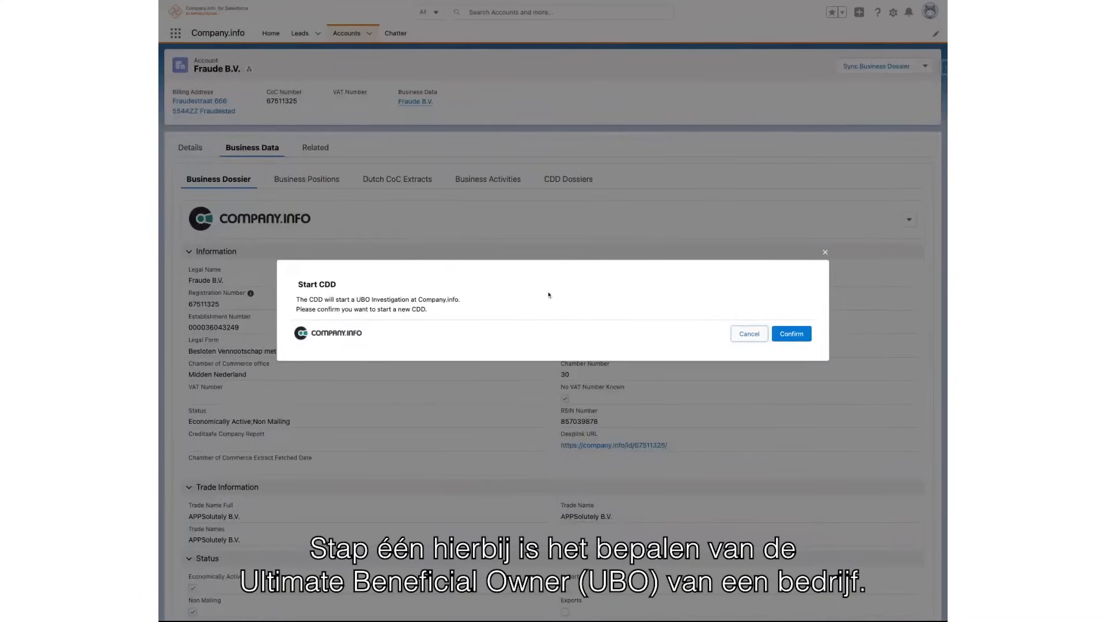
mouse_move(583, 321)
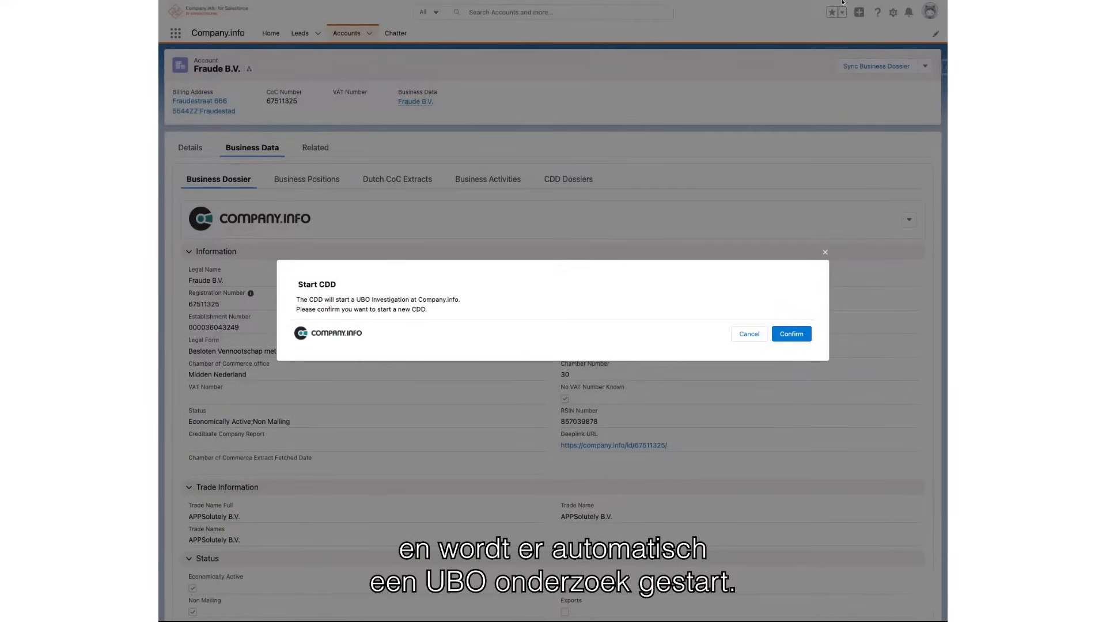
click(791, 335)
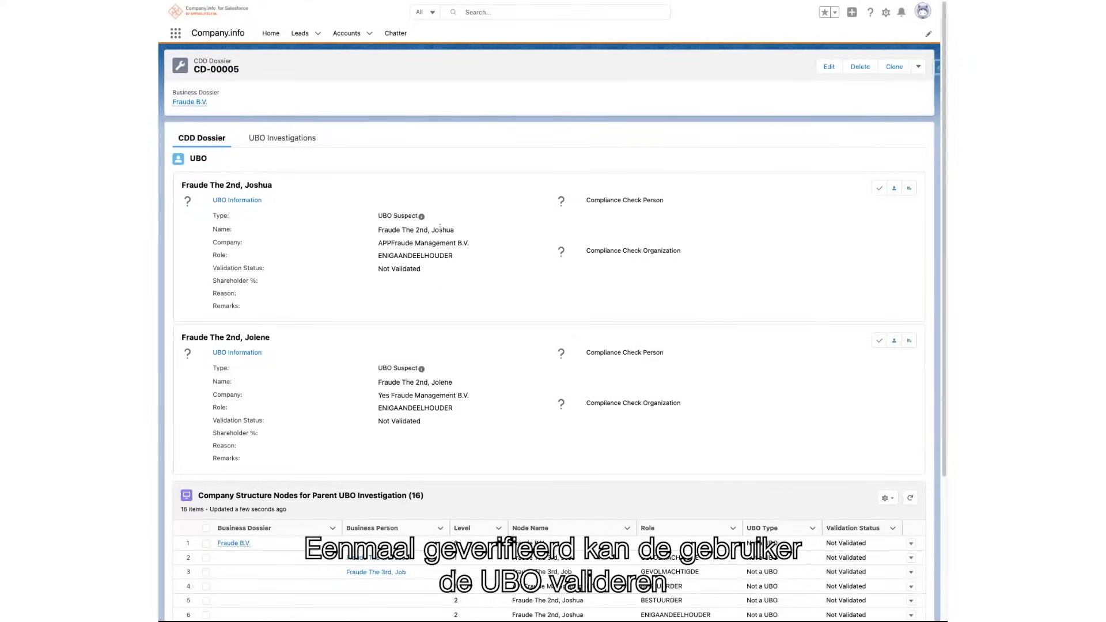
mouse_move(879, 188)
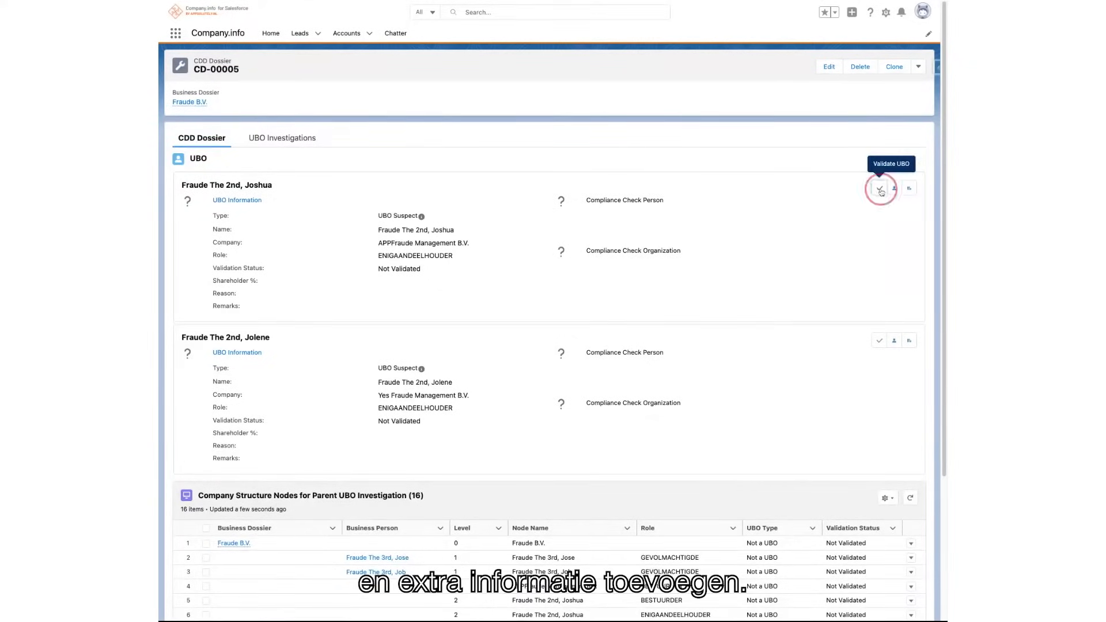
Validate Joshua as UBO: reason >25% shares, 33,00 percent, remark 'Co-founder'
click(881, 192)
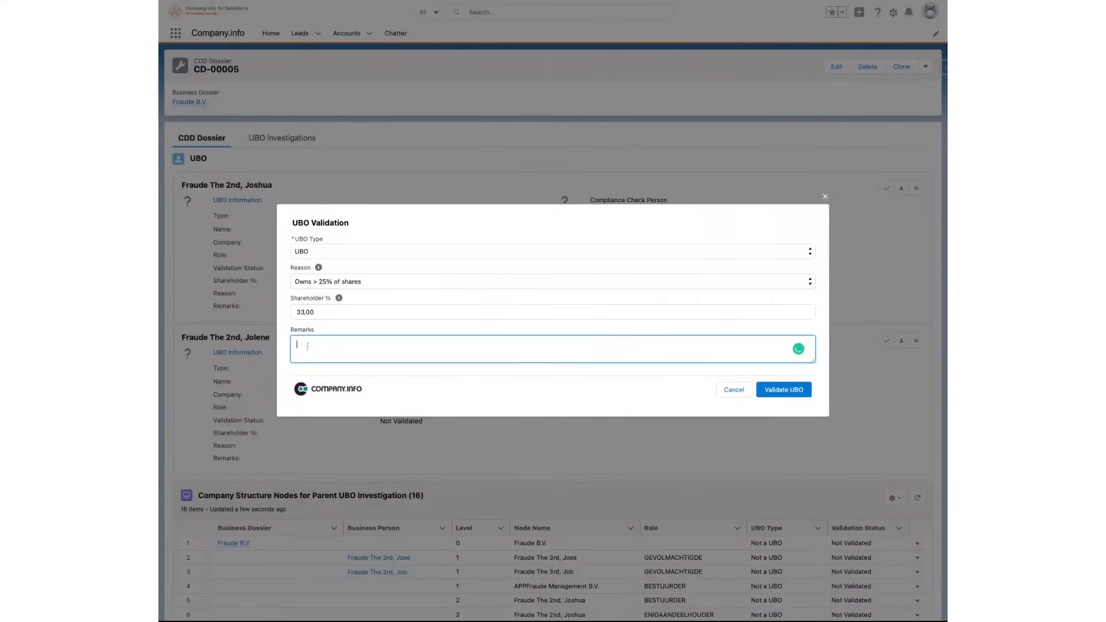
text(Co-fou)
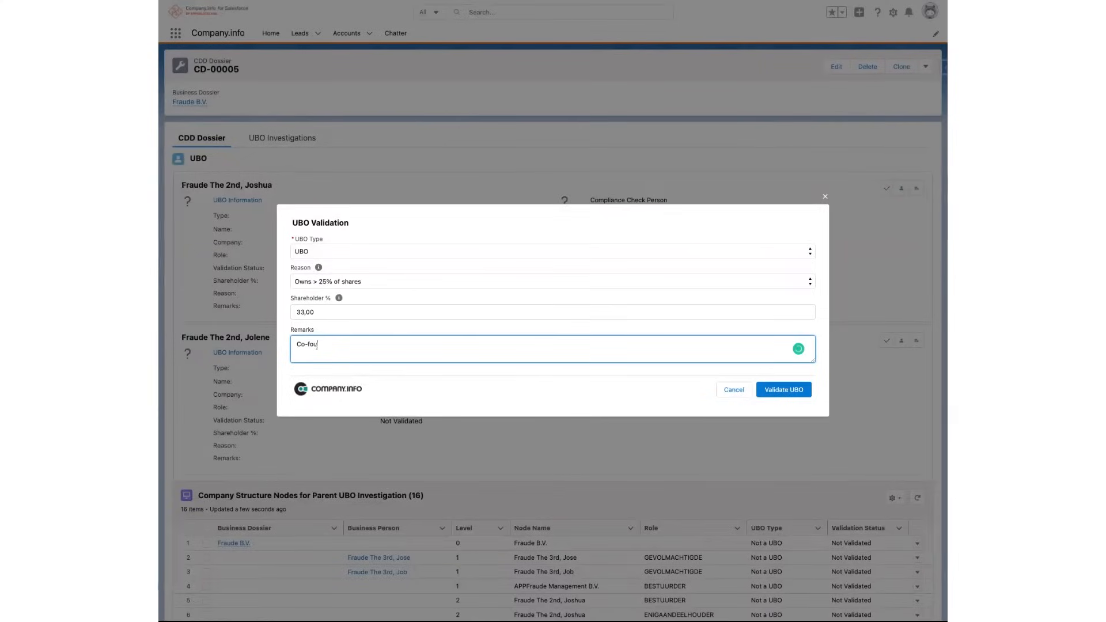
text(nder)
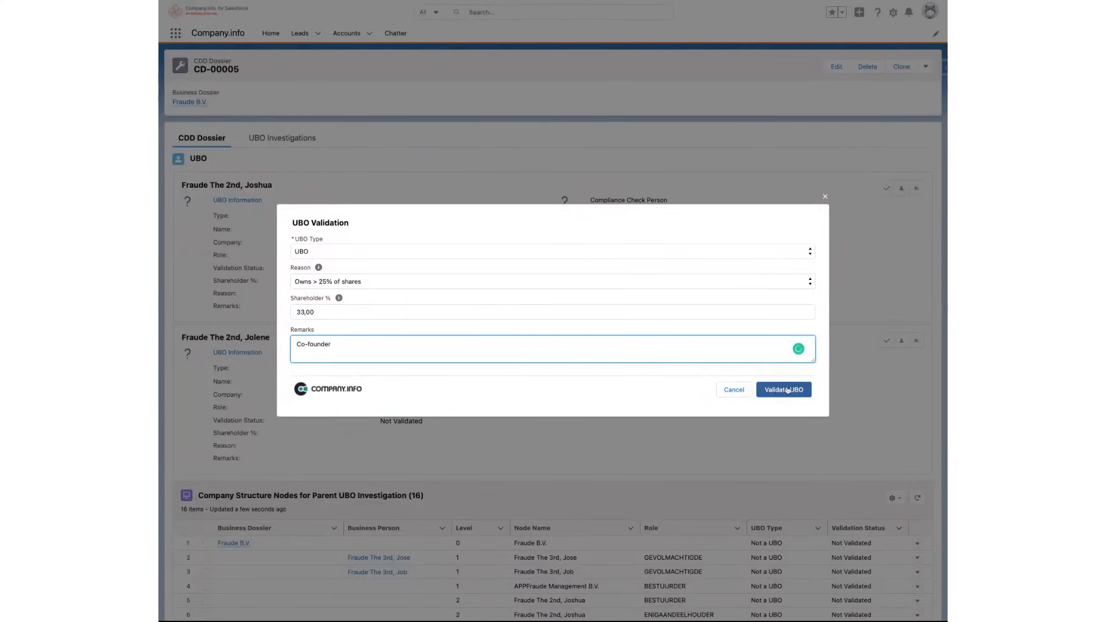
click(784, 390)
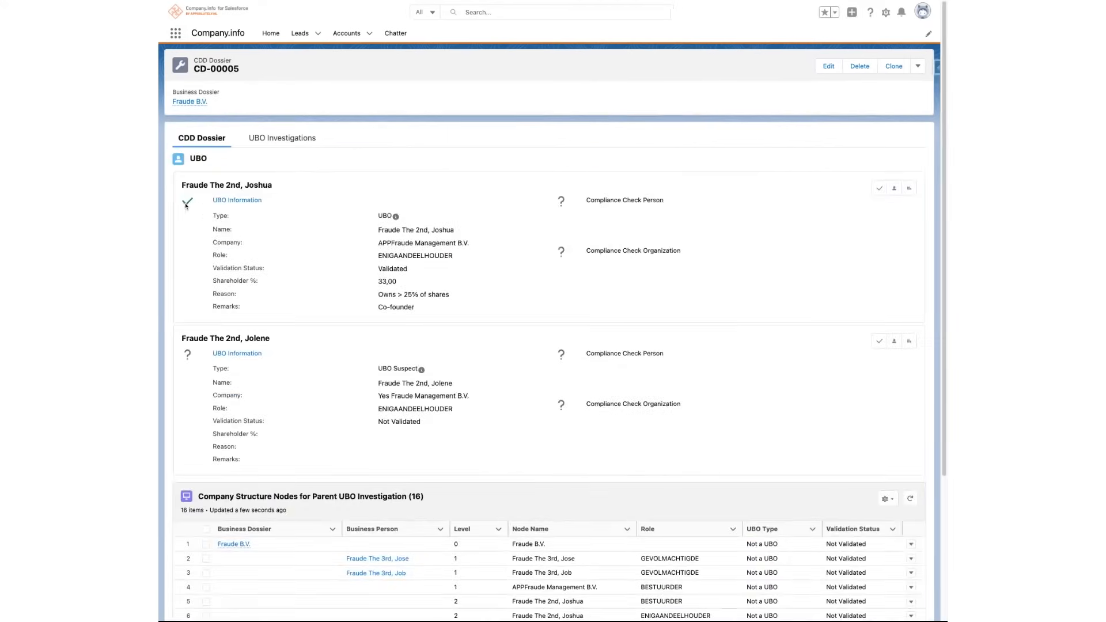
Run a Compliance Check Person search on validated UBO Joshua, returning sanctions and adverse media flags
click(186, 203)
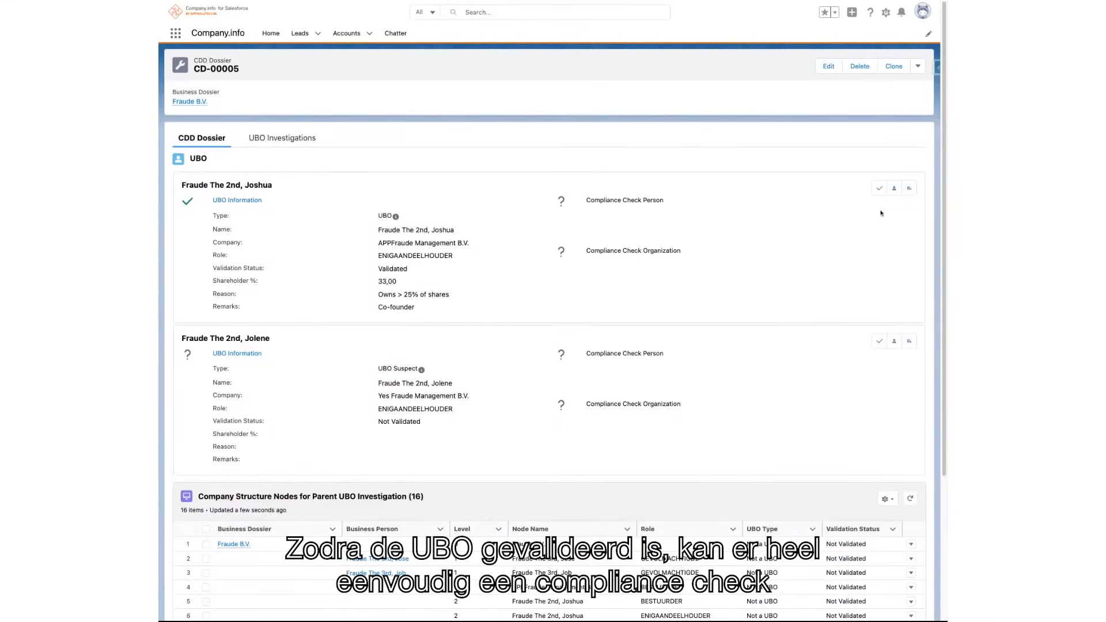
mouse_move(894, 188)
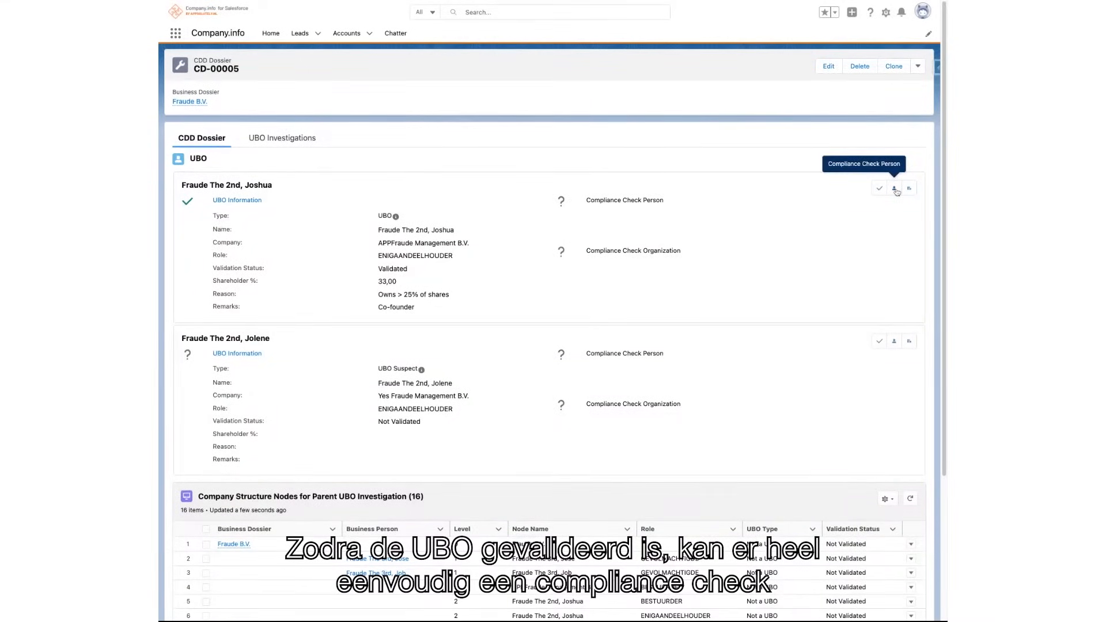
click(894, 188)
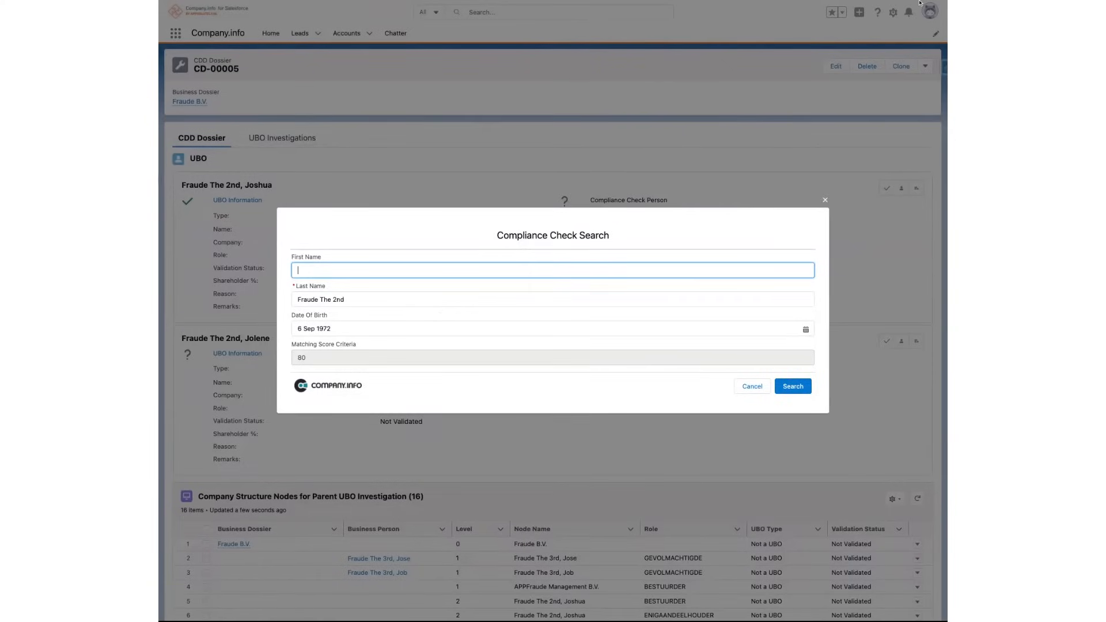
click(793, 386)
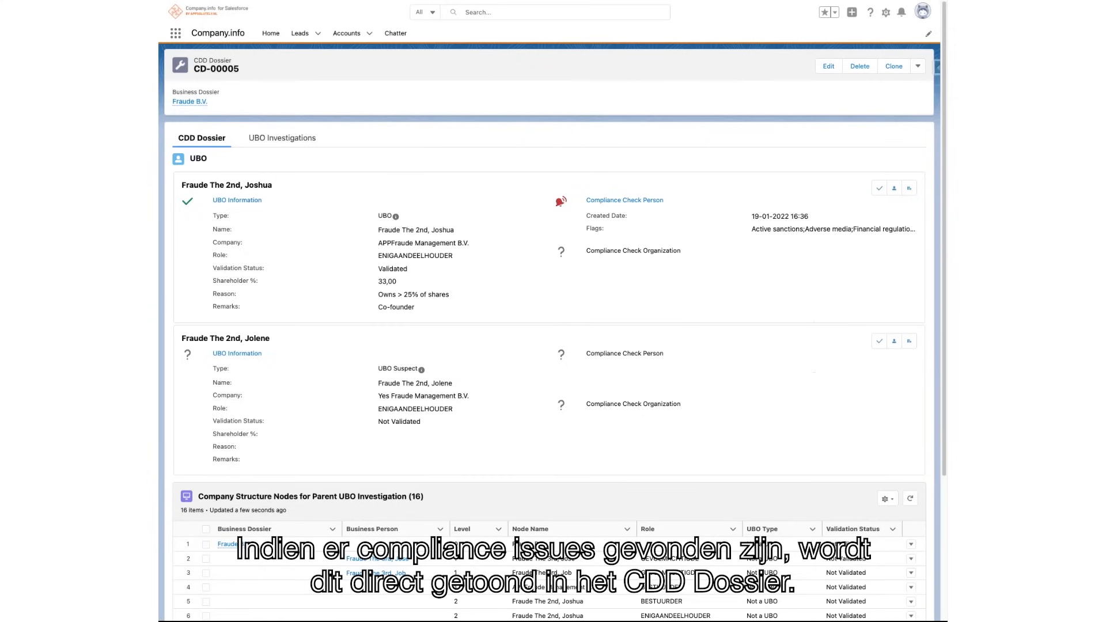
mouse_move(560, 163)
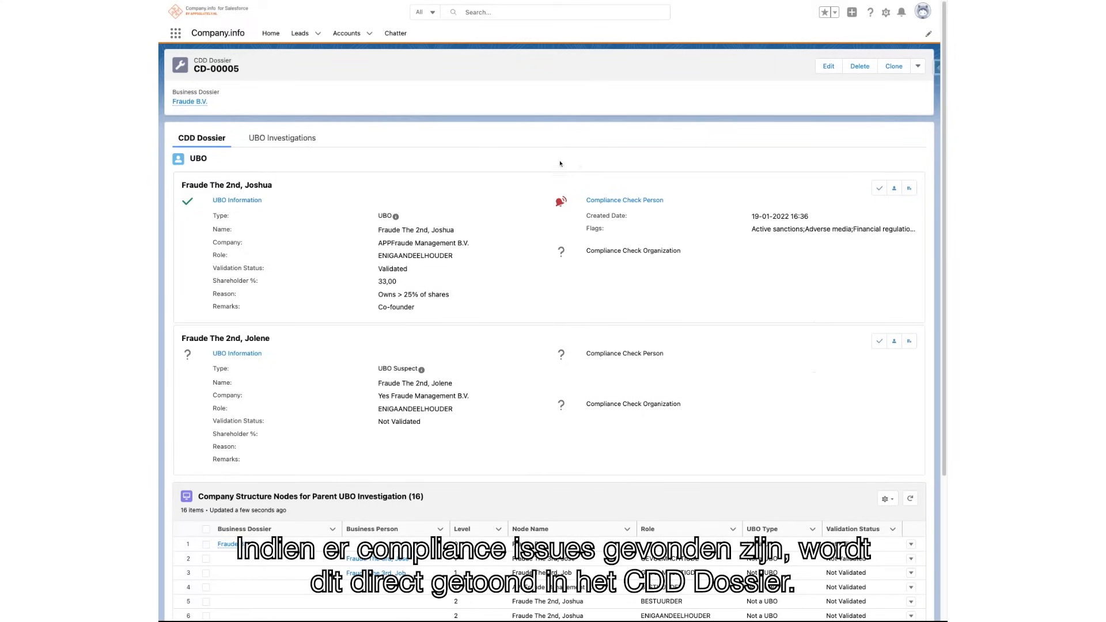
mouse_move(907, 235)
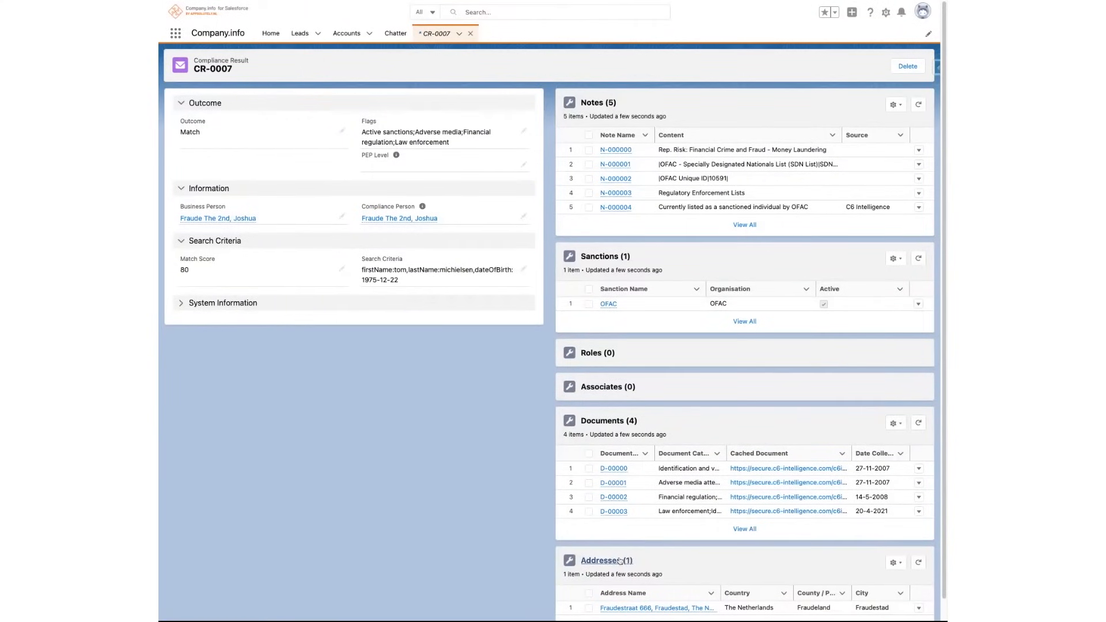
mouse_move(329, 83)
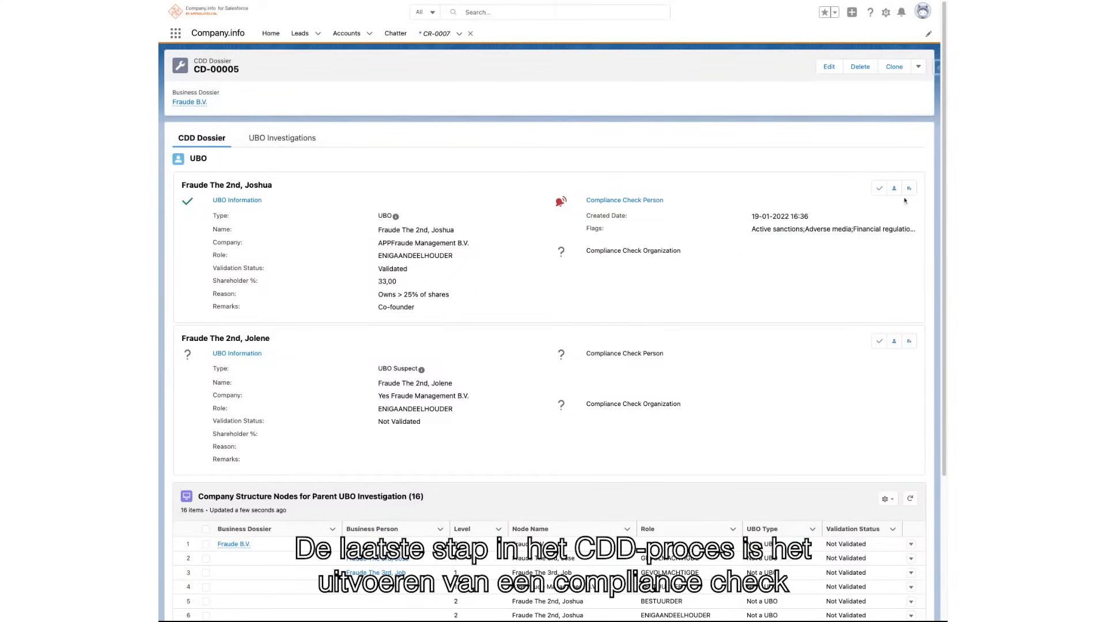
Run a Compliance Check Organization search on APPFraude Management B.V. and view its flagged results
click(623, 199)
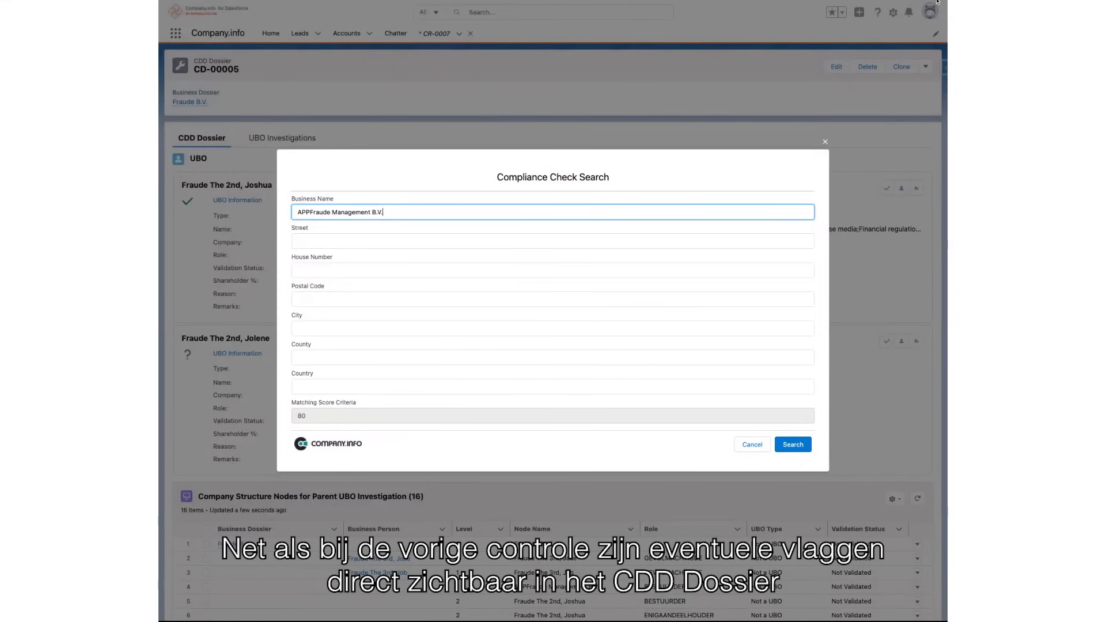
click(793, 444)
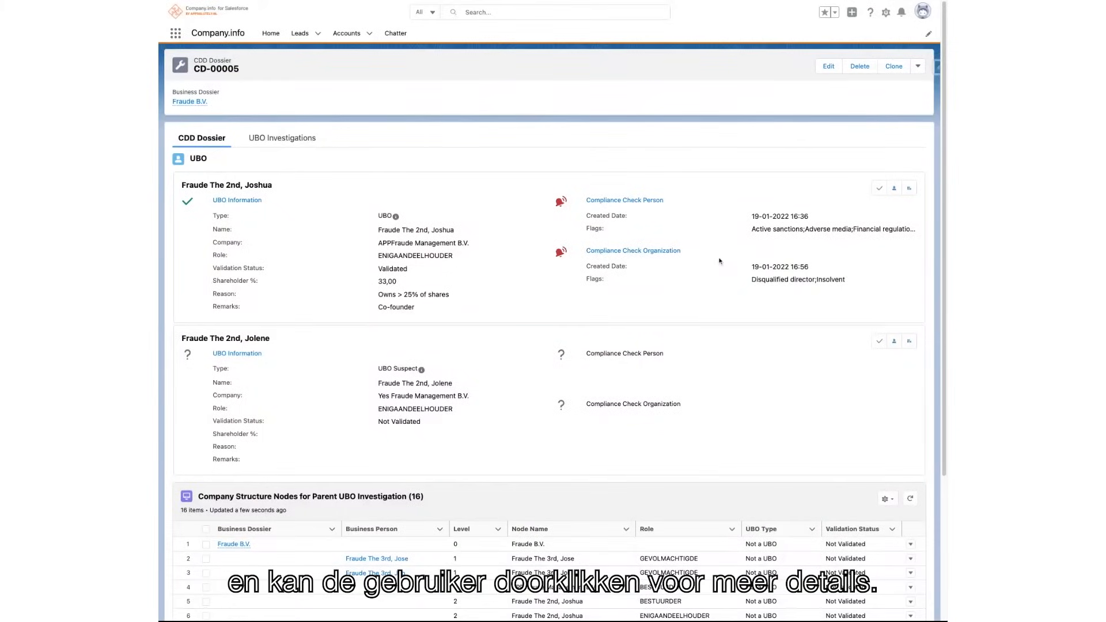
click(632, 250)
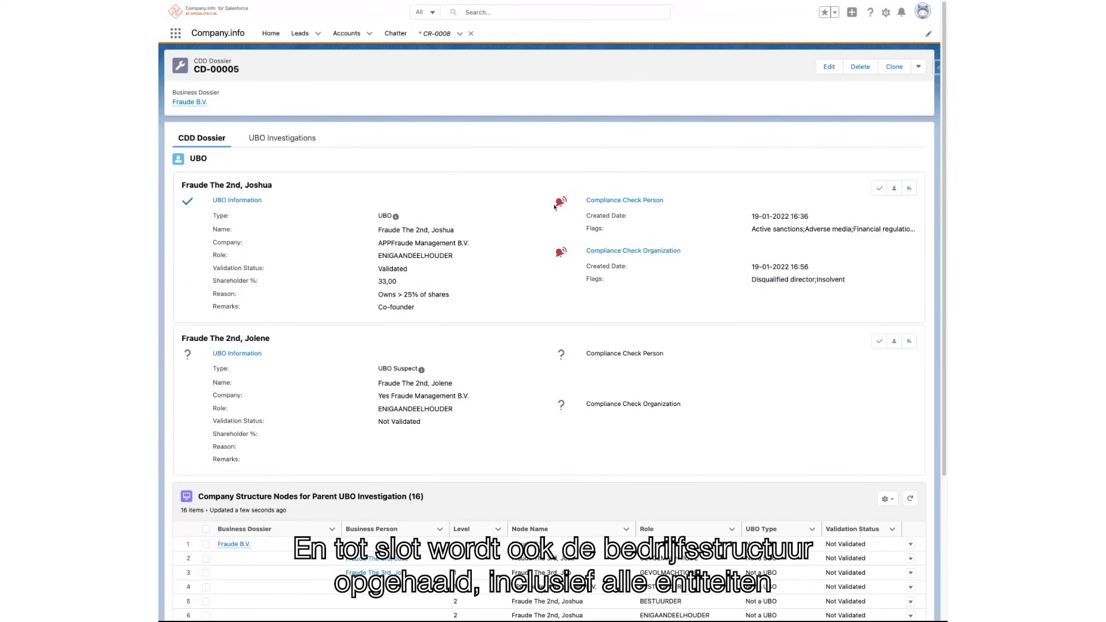
scroll(down, 3)
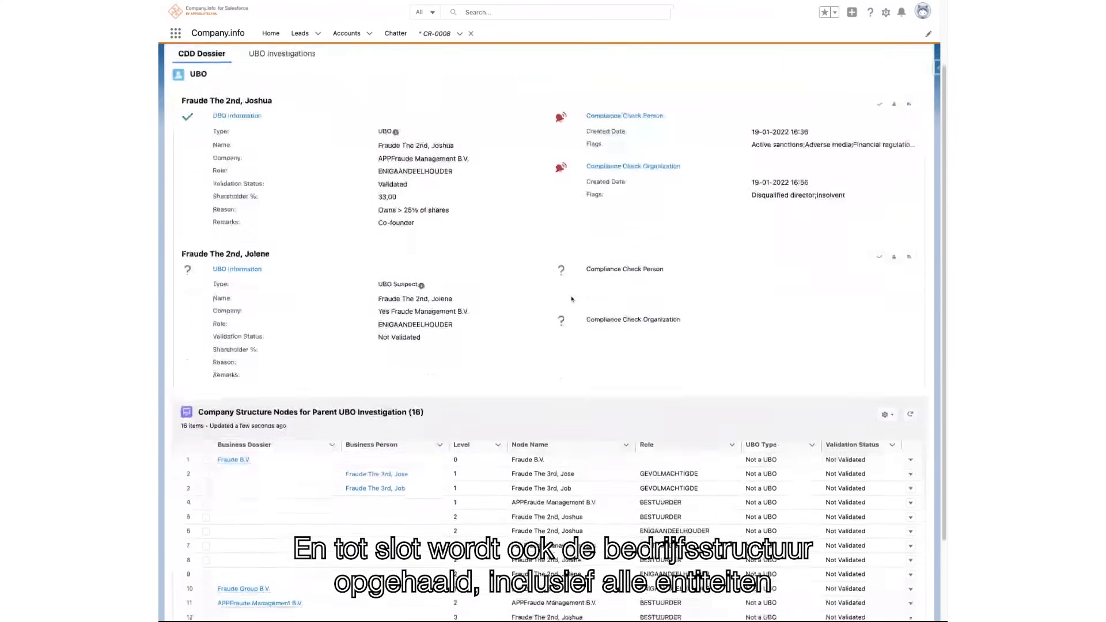
scroll(down, 3)
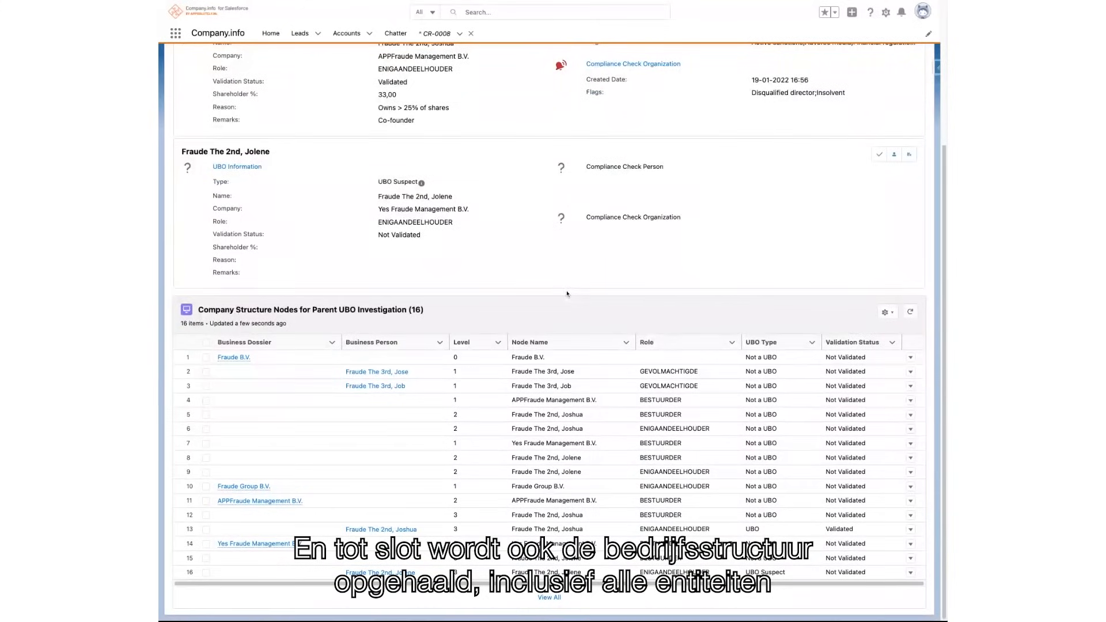
mouse_move(273, 386)
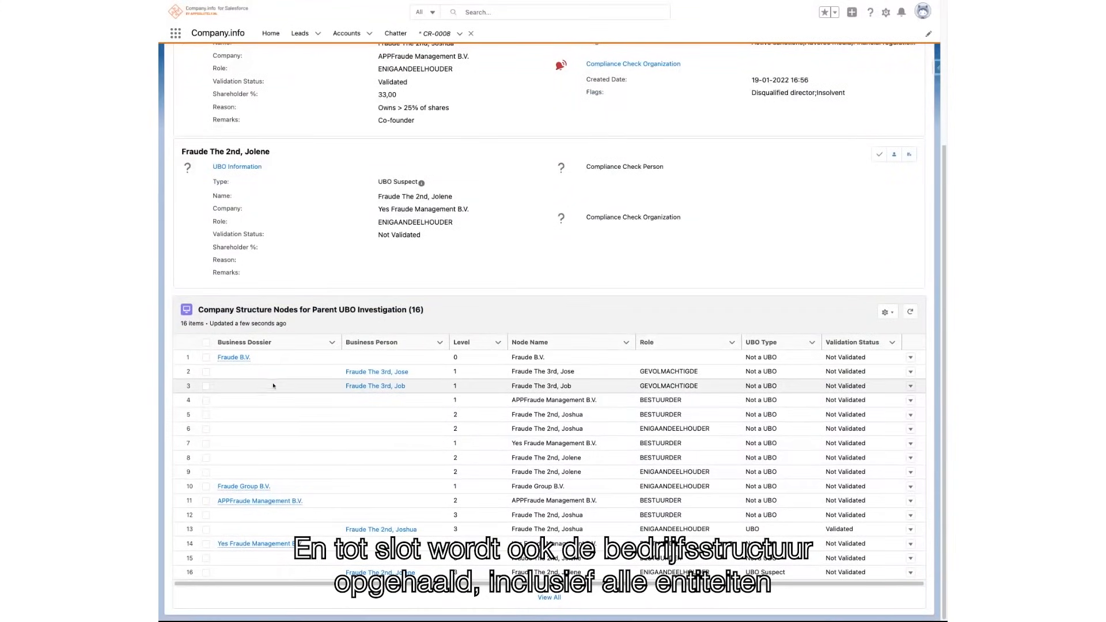